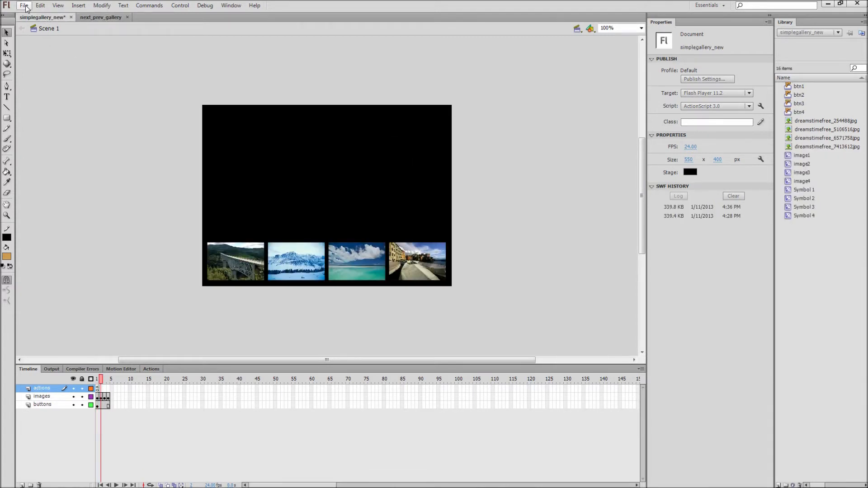
Create a new ActionScript 3.0 document and set its stage colour to black.
left_click(24, 6)
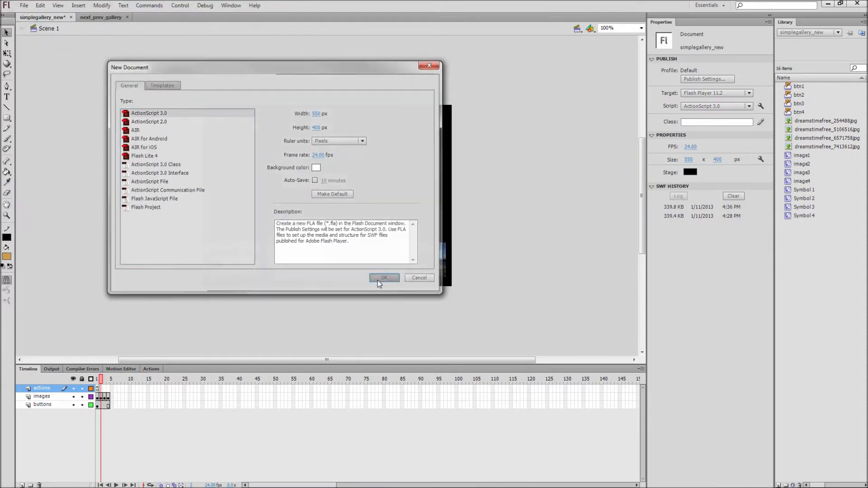
left_click(384, 277)
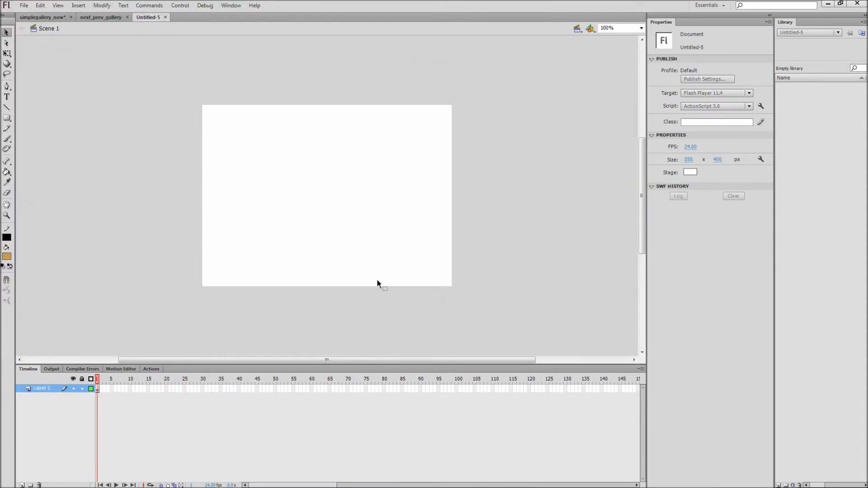
left_click(689, 171)
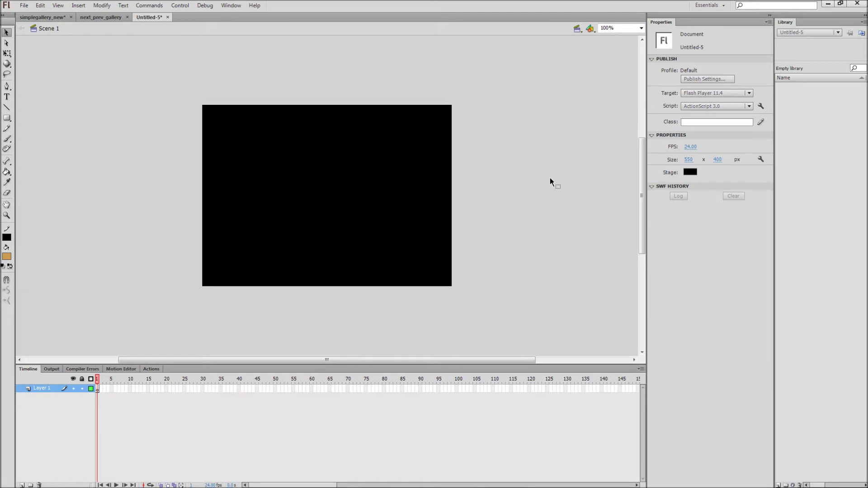
Create a new Movie Clip symbol named gallery1 via Insert > New Symbol.
left_click(78, 5)
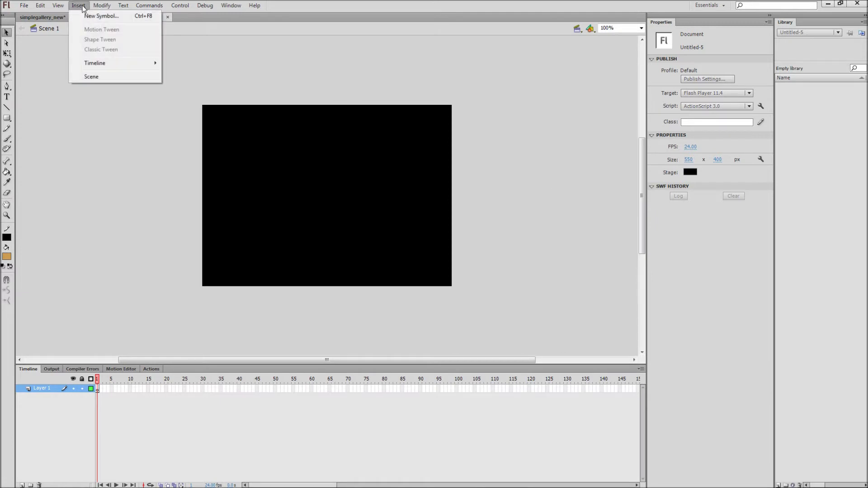
left_click(100, 16)
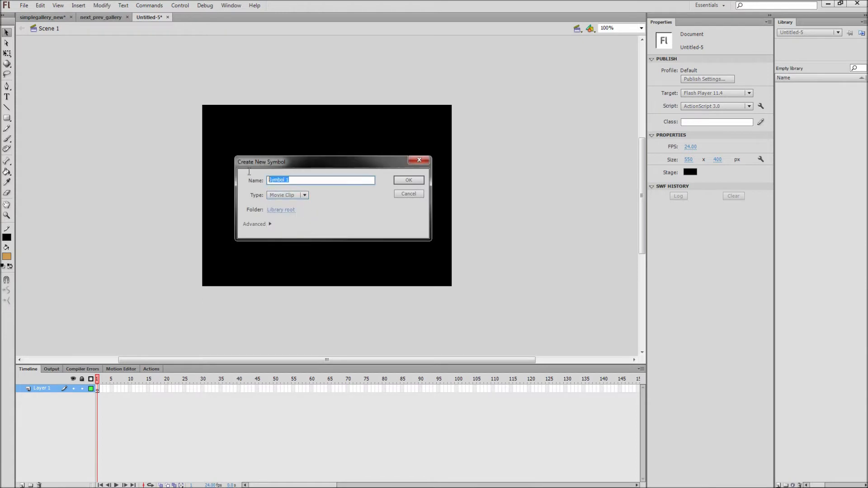
type("gallery1")
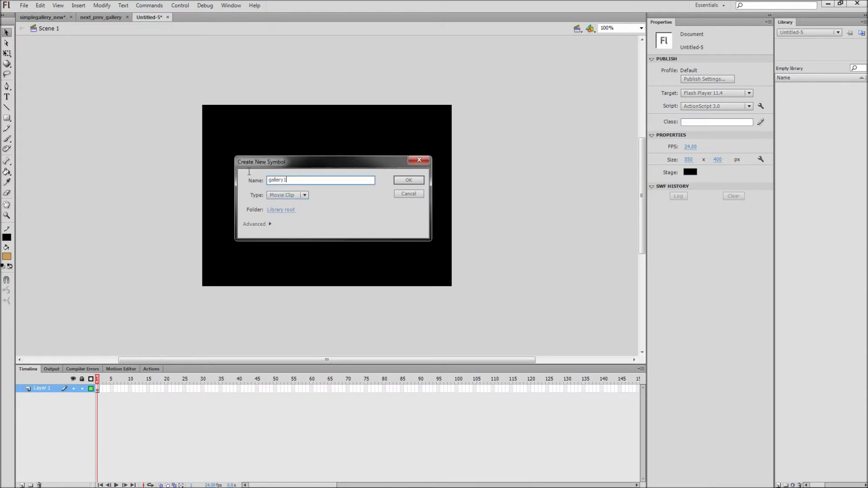
left_click(408, 179)
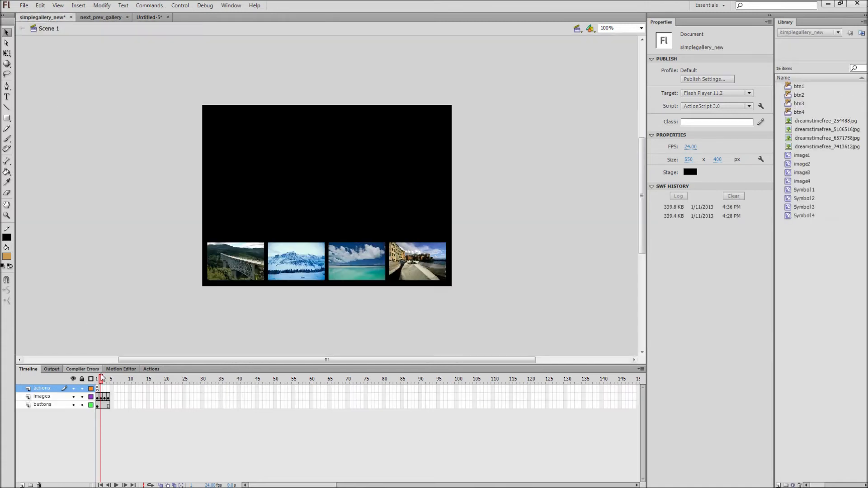
Select and copy all frames of the thumbnail gallery, then return to the untitled document.
right_click(105, 397)
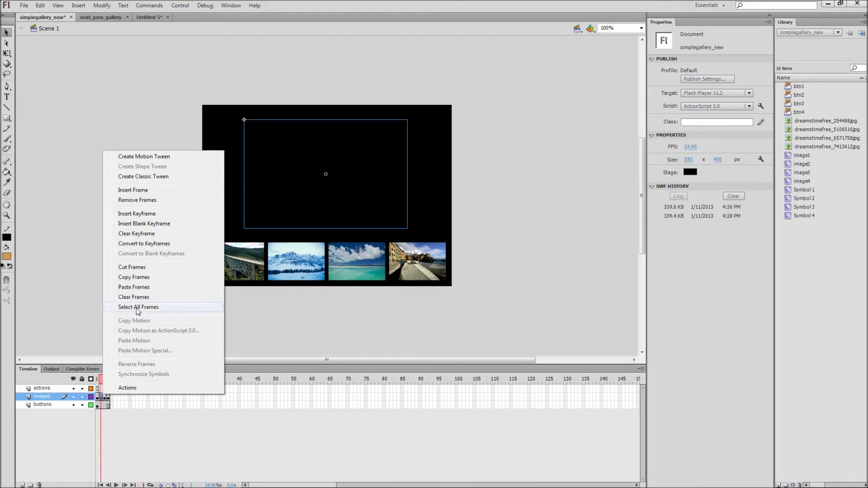
left_click(138, 307)
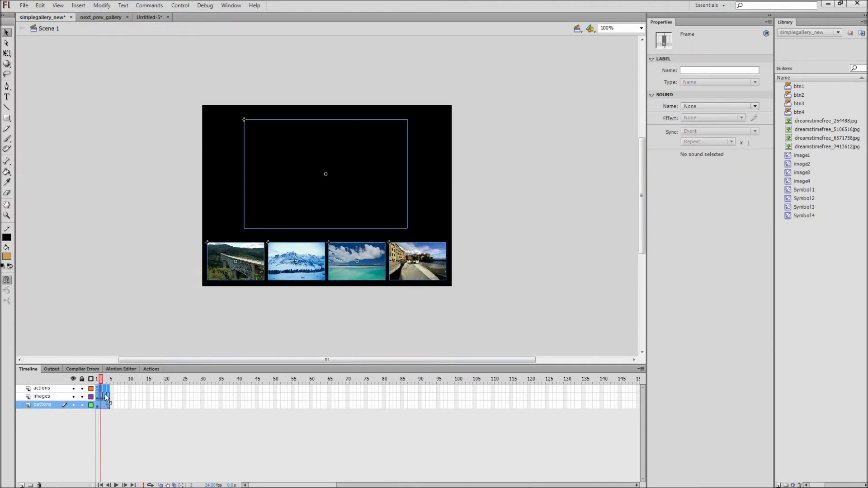
right_click(105, 398)
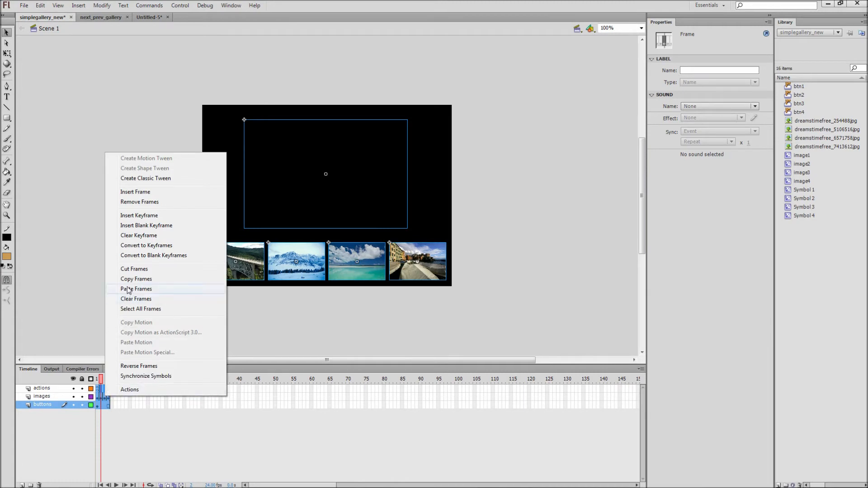
left_click(136, 288)
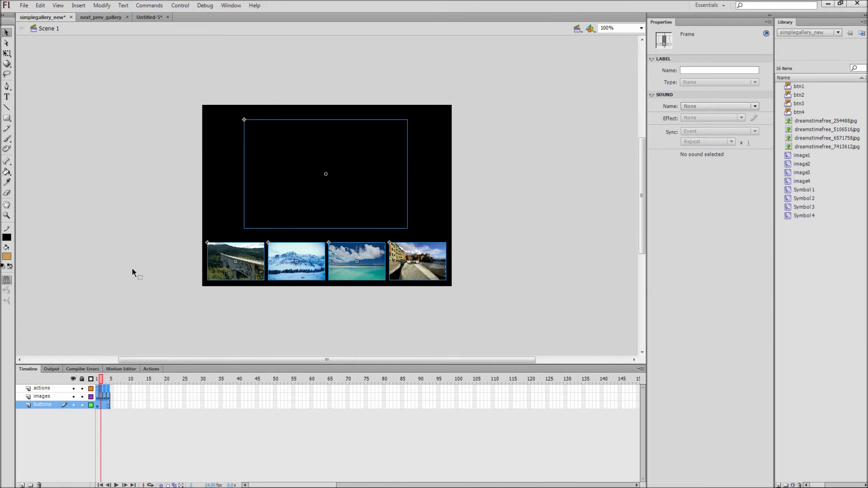
left_click(148, 17)
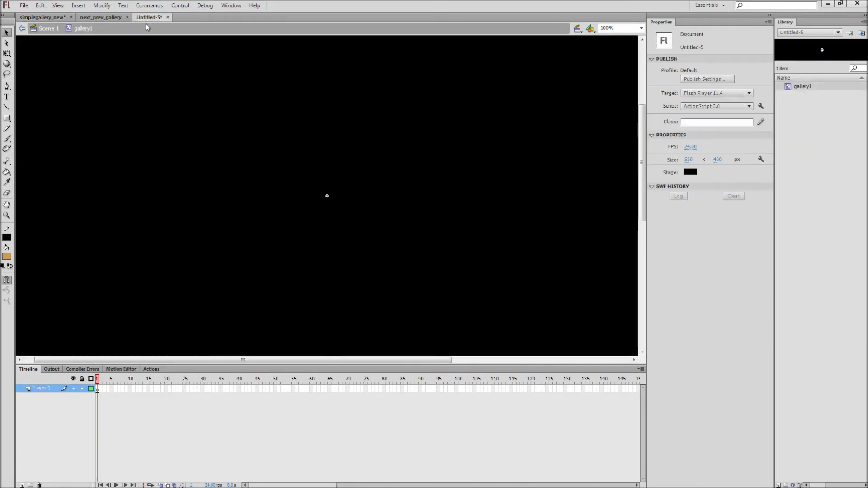
Paste the copied frames into gallery1 and place an instance on the black stage.
right_click(97, 388)
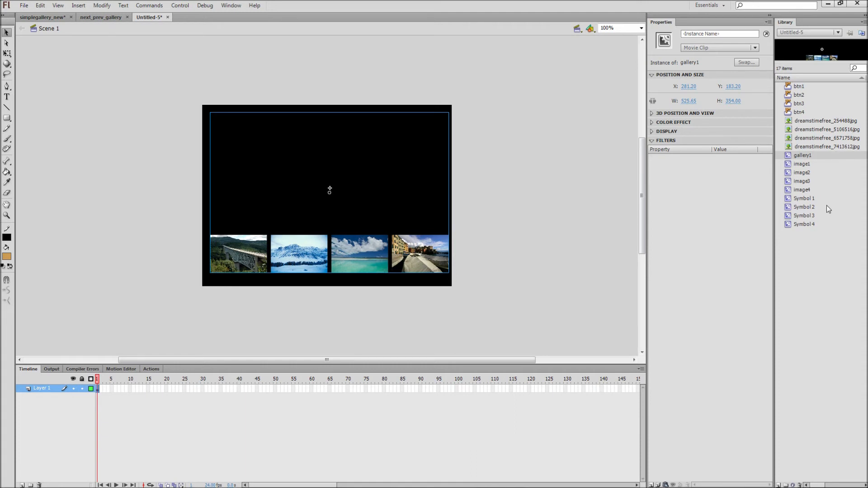
mouse_move(548, 202)
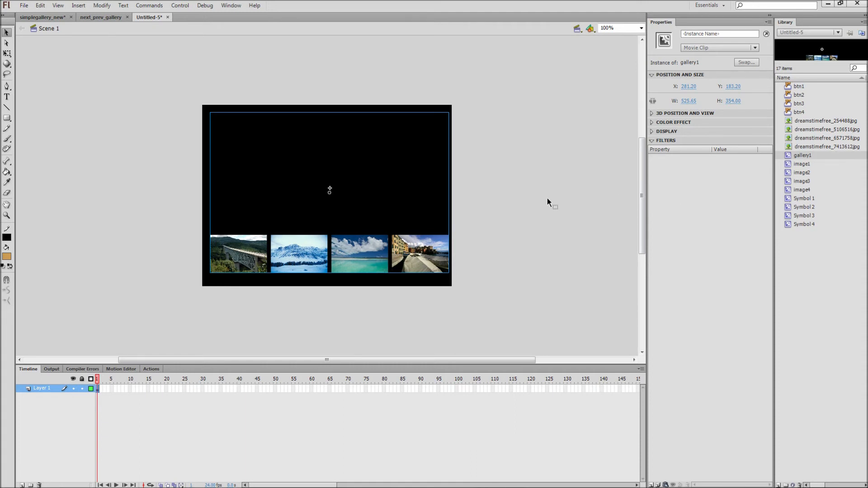
left_click(78, 6)
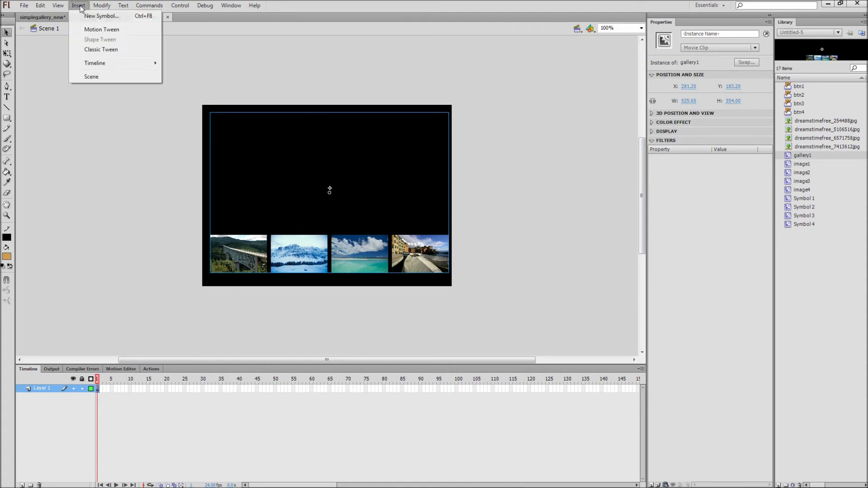
Create a second Movie Clip symbol named gallery2 and start pasting frames into it.
left_click(101, 15)
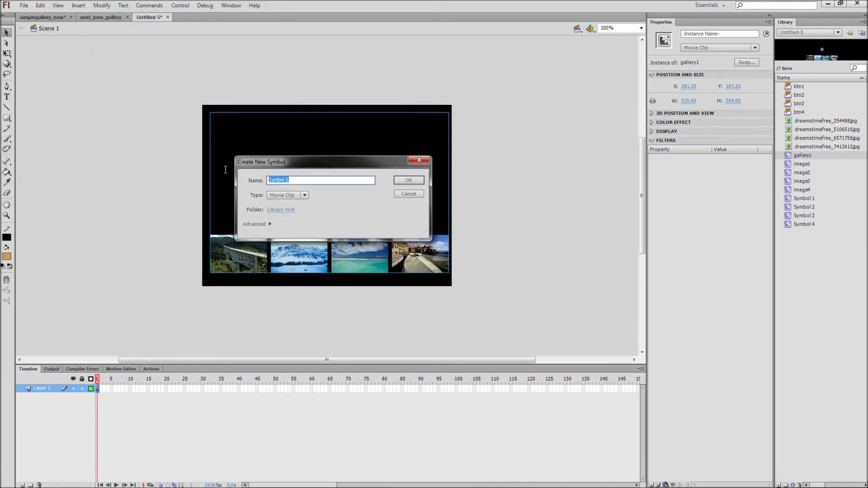
type("gallery2")
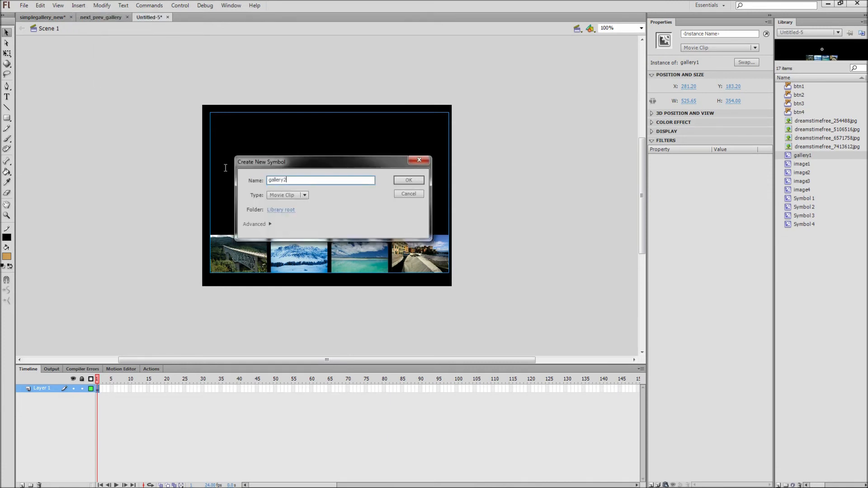
left_click(408, 180)
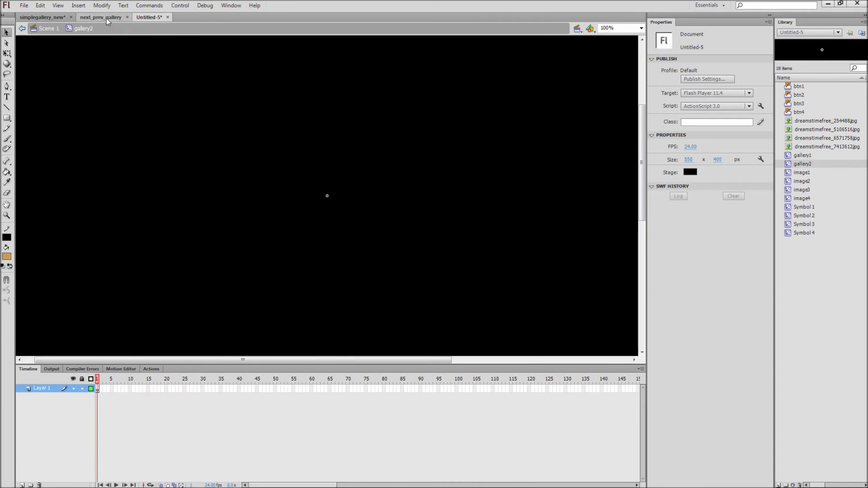
right_click(104, 397)
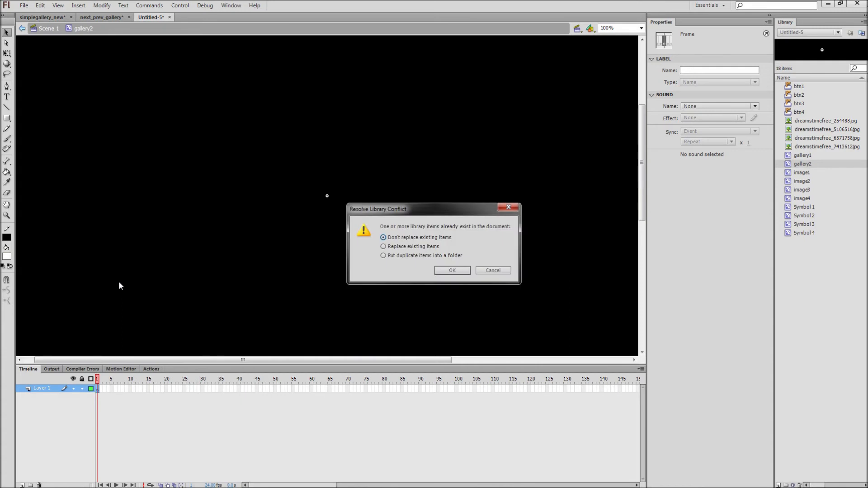
mouse_move(169, 284)
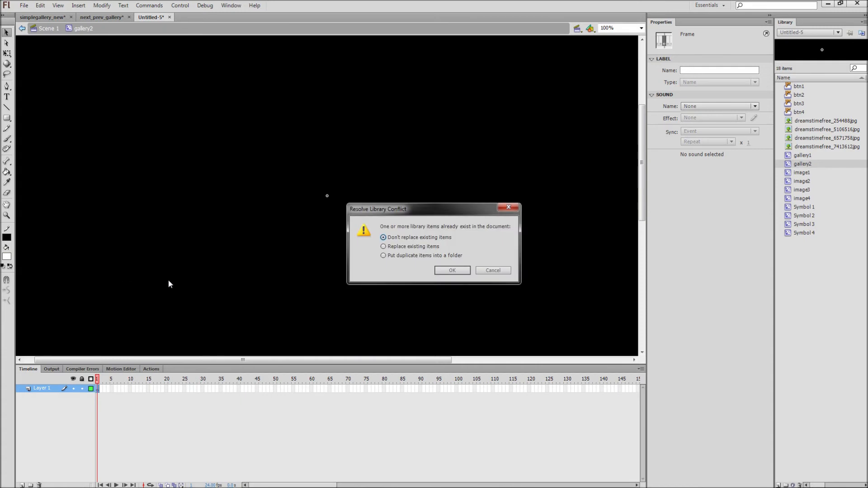
Resolve the library conflict by putting duplicates into a folder, then return to Scene 1.
left_click(383, 255)
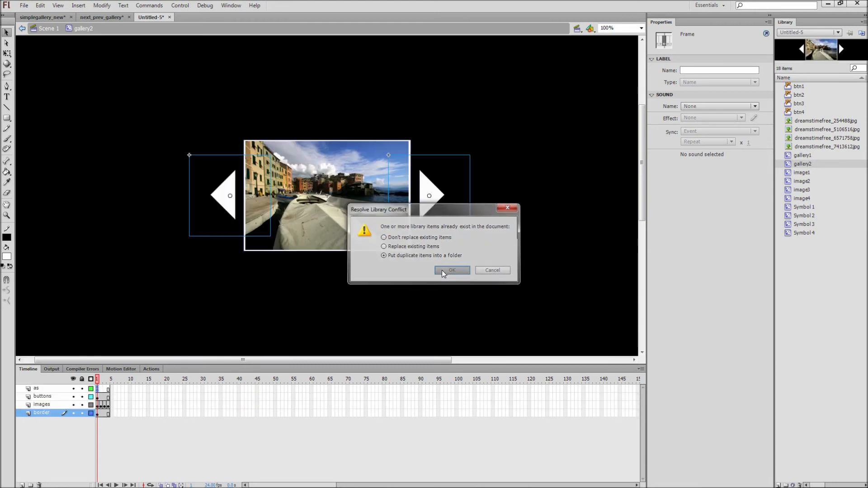
left_click(451, 270)
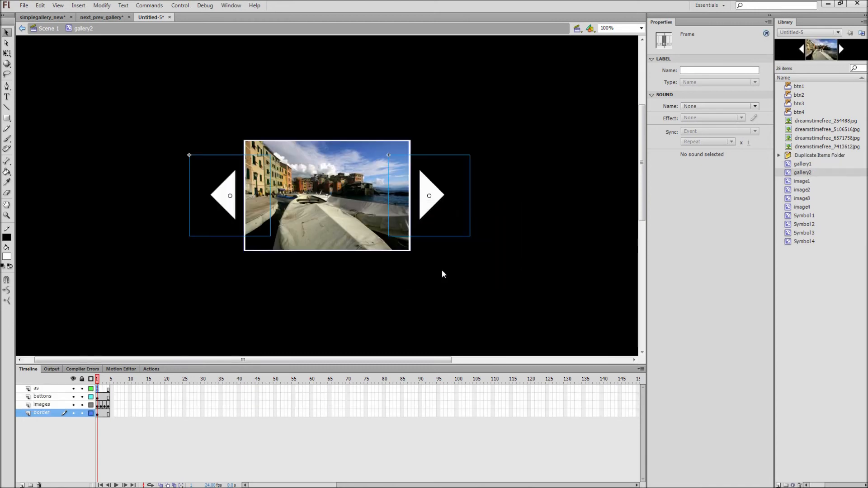
left_click(47, 28)
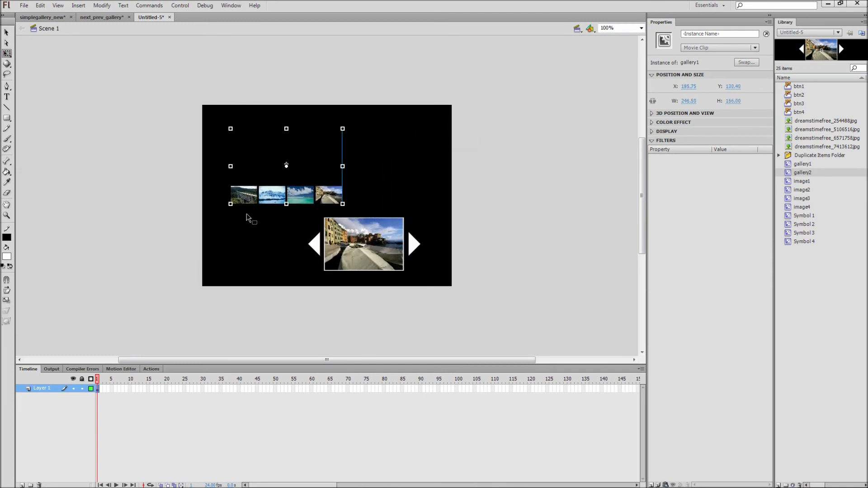
Arrange gallery1 and gallery2 on the stage and head to Control > Test Movie.
left_click(180, 6)
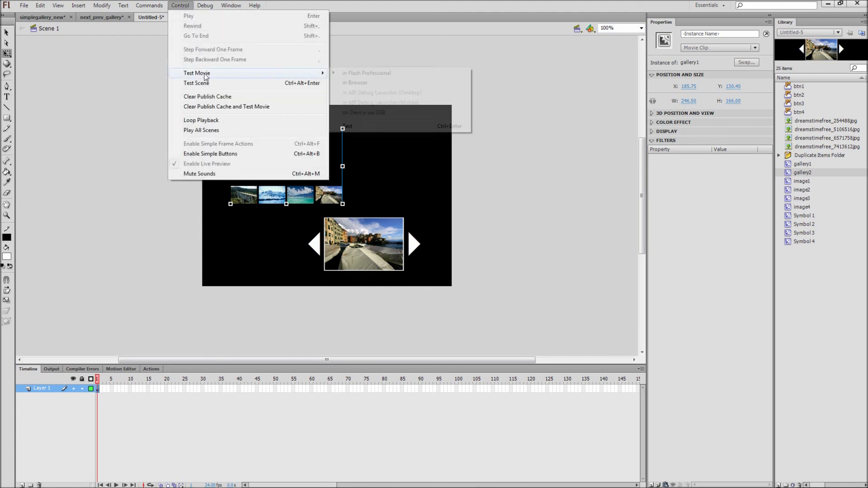